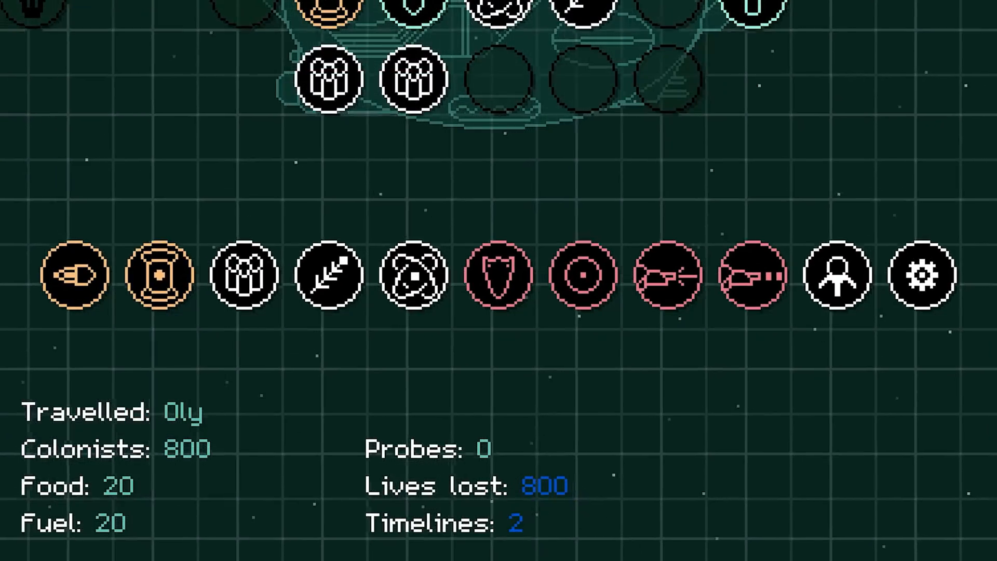
{"action": "mouse_move", "coordinate": [497, 274]}
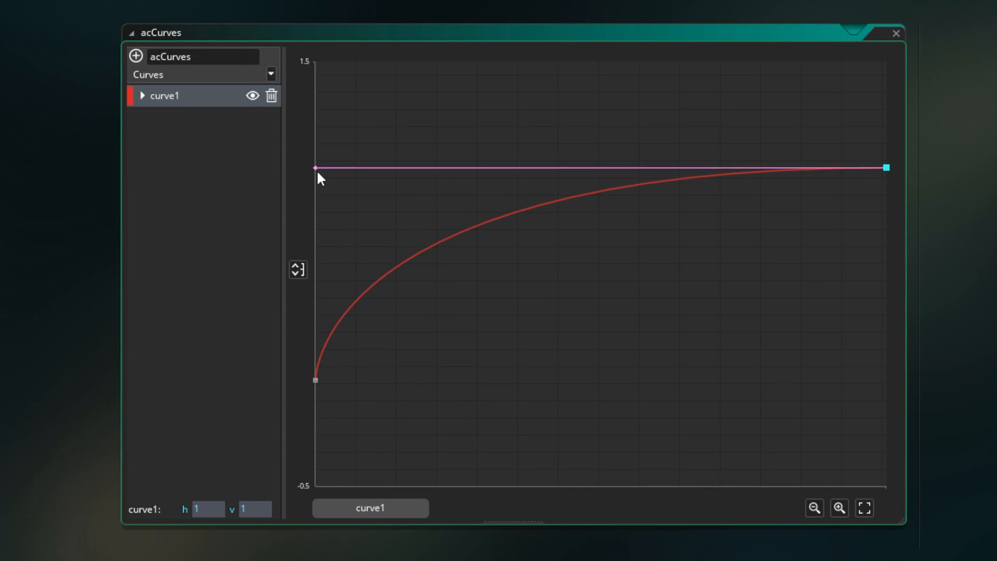
Flatten curve1's end rise, add two middle points and tilt a tangent into a hump.
{"action": "left_click_drag", "start_coordinate": [315, 169], "coordinate": [536, 176]}
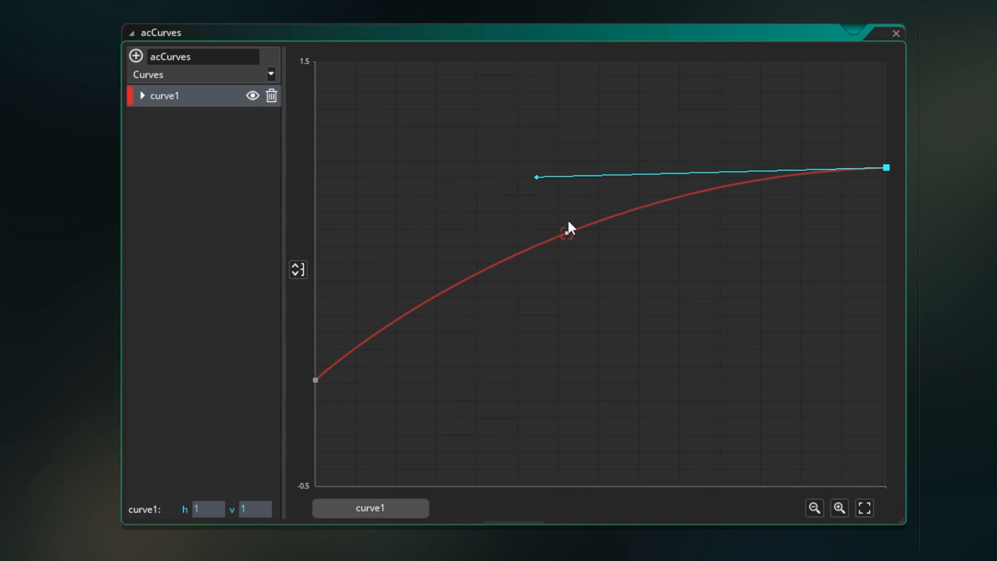
{"action": "left_click_drag", "start_coordinate": [569, 231], "coordinate": [626, 185]}
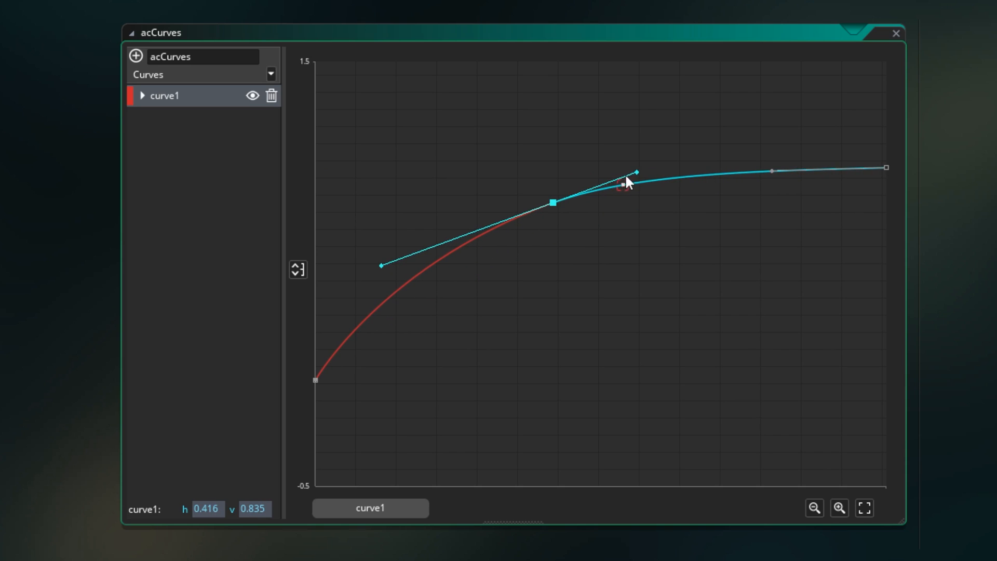
{"action": "left_click_drag", "start_coordinate": [553, 202], "coordinate": [531, 229]}
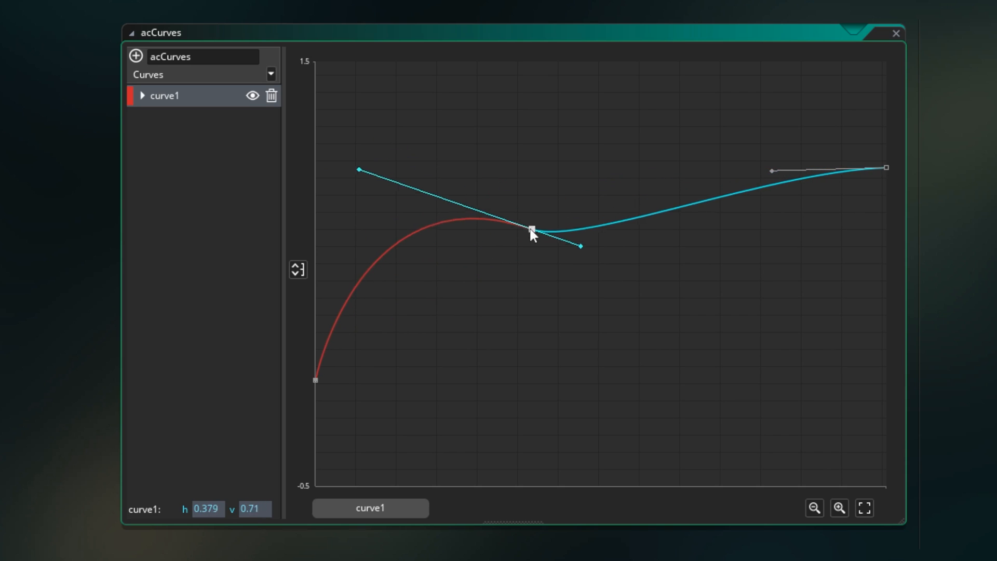
{"action": "left_click_drag", "start_coordinate": [533, 228], "coordinate": [418, 276]}
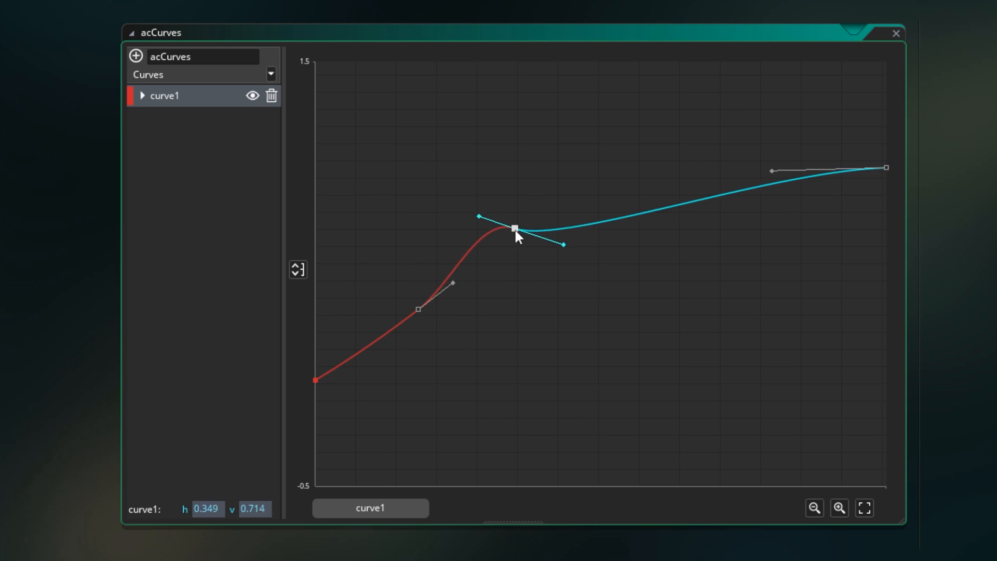
{"action": "left_click_drag", "start_coordinate": [513, 229], "coordinate": [647, 247]}
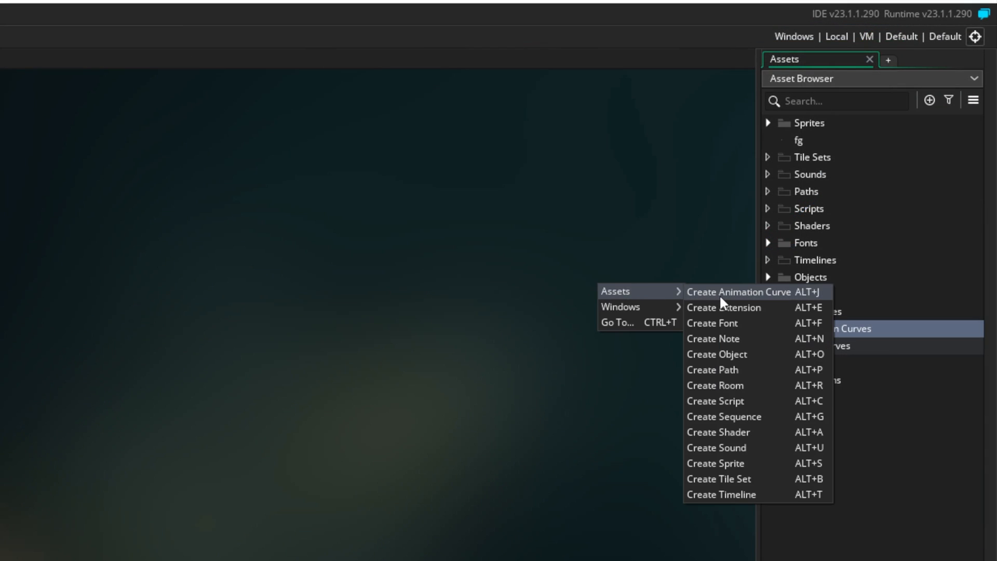
Create a new animation curve asset, reopen acCurves and add another curve channel.
{"action": "left_click", "coordinate": [739, 291]}
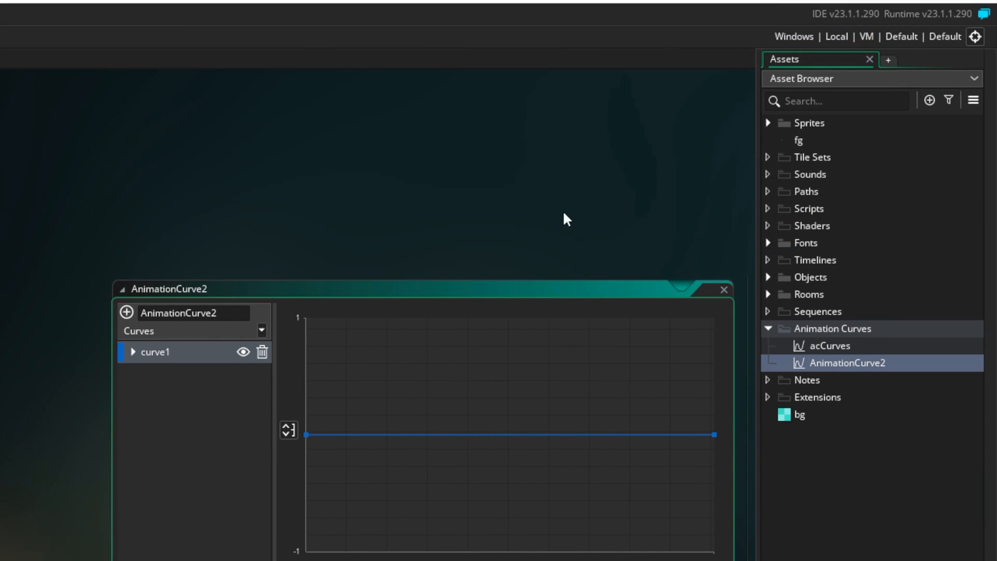
{"action": "double_click", "coordinate": [829, 345]}
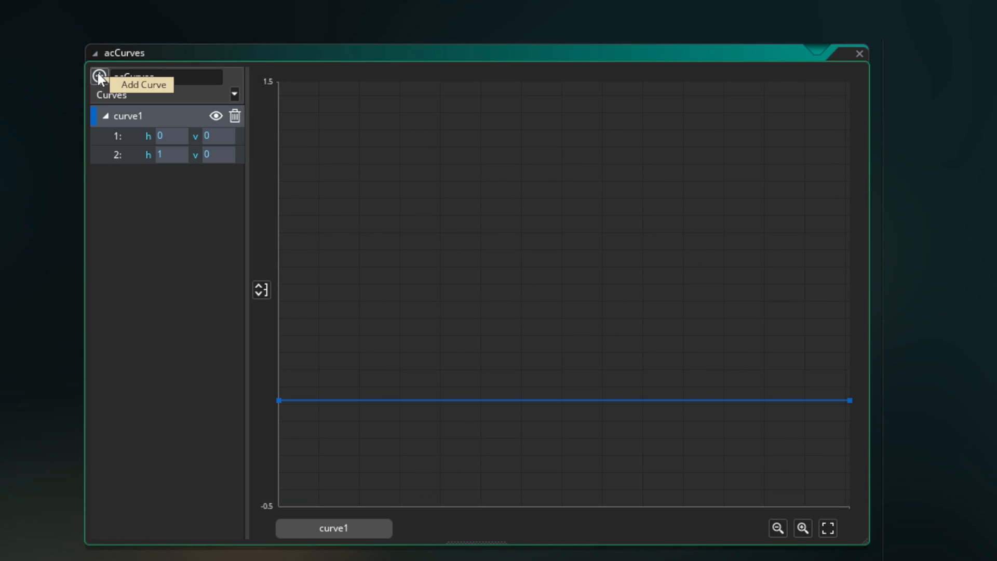
{"action": "left_click", "coordinate": [99, 76]}
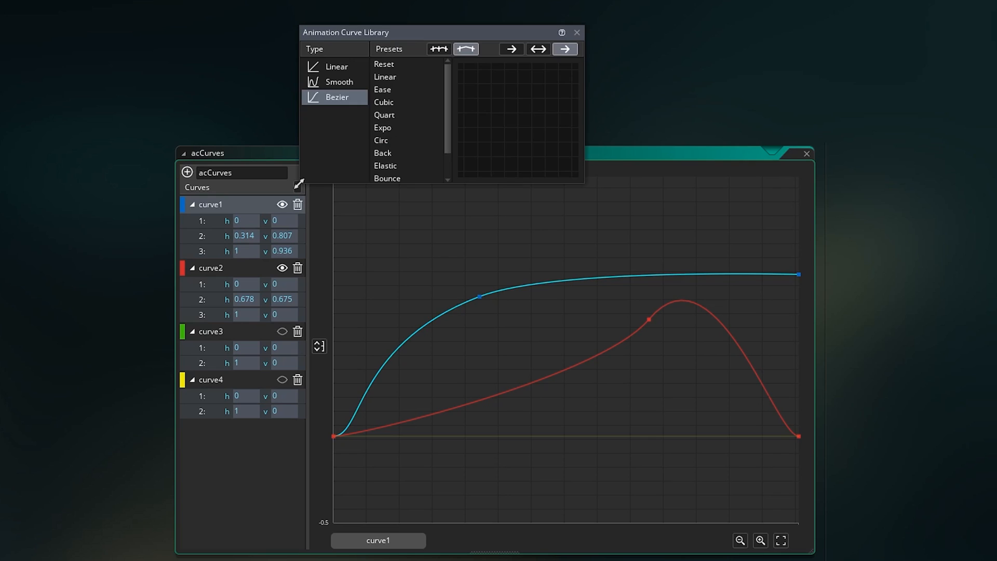
Switch acCurves' curve type from straight-line segments to a smooth type in the library.
{"action": "left_click", "coordinate": [337, 67]}
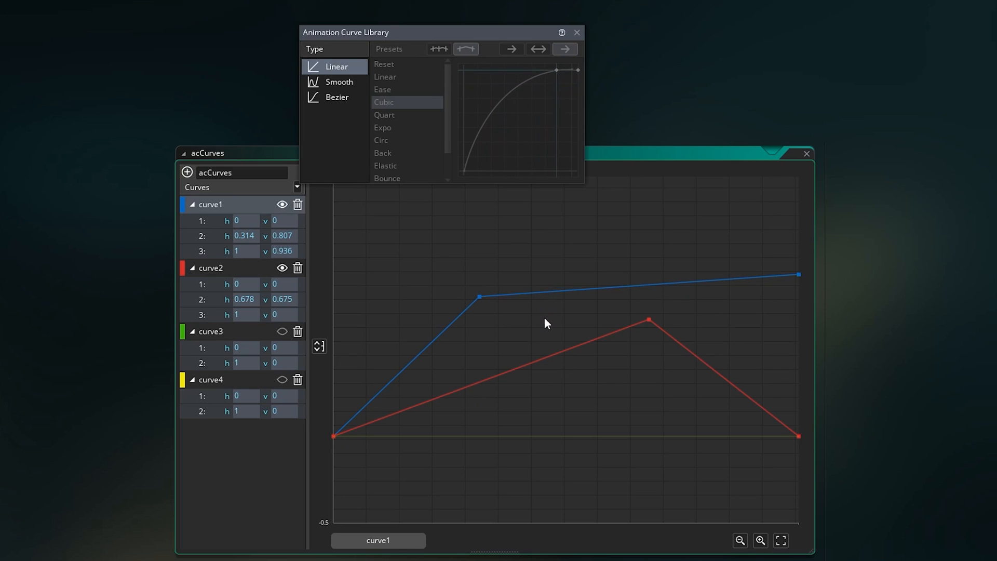
{"action": "left_click", "coordinate": [341, 81]}
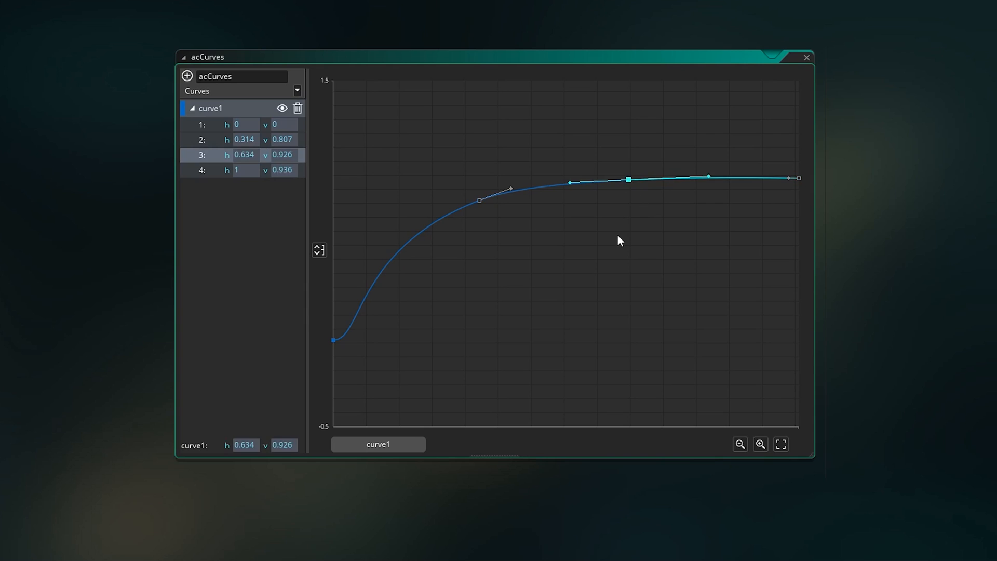
Add a middle dip point to curve1, reshape around it, and set the second point's value to 0.2.
{"action": "left_click_drag", "start_coordinate": [627, 180], "coordinate": [566, 280]}
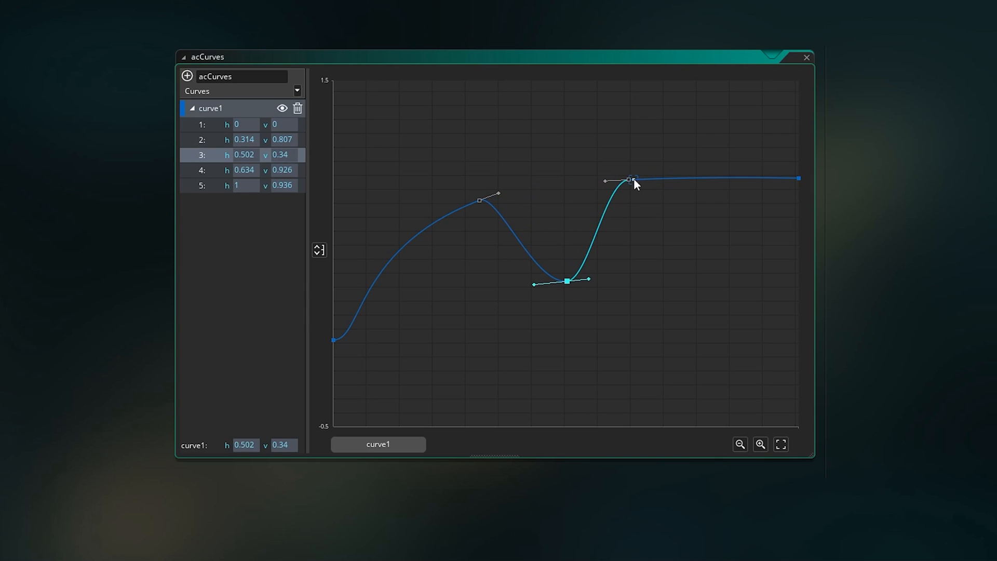
{"action": "left_click_drag", "start_coordinate": [630, 180], "coordinate": [699, 296]}
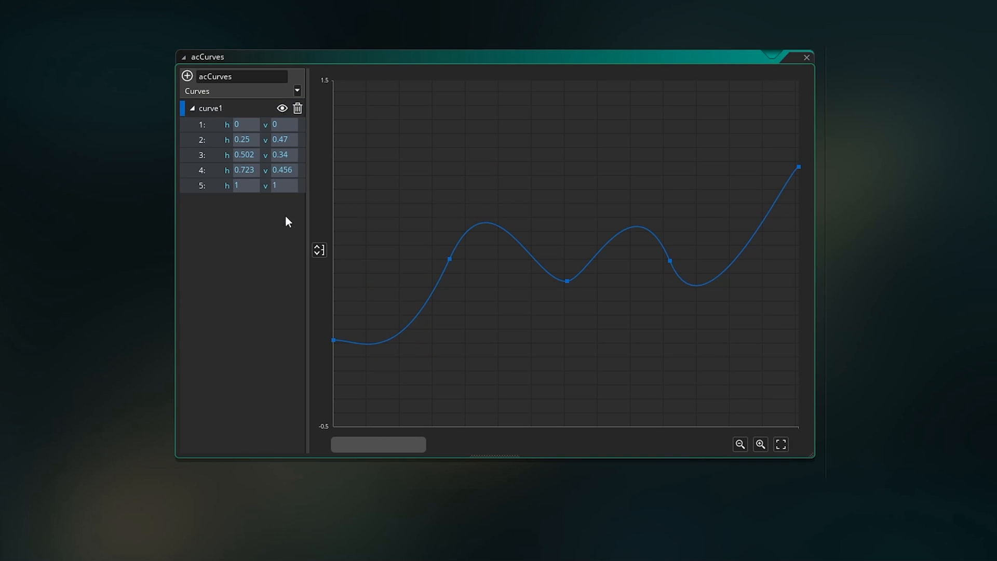
{"action": "left_click", "coordinate": [450, 258]}
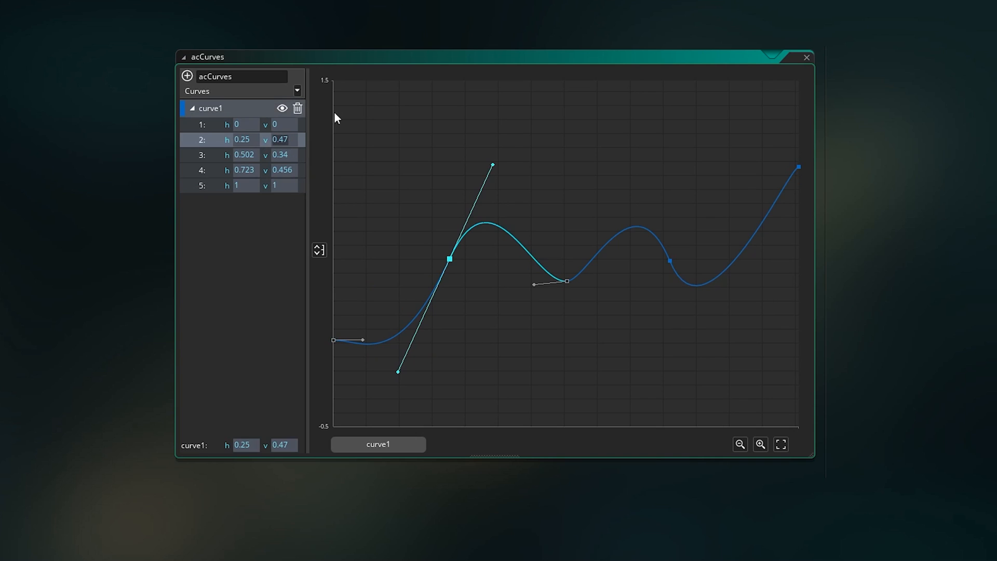
{"action": "type", "text": "0.2"}
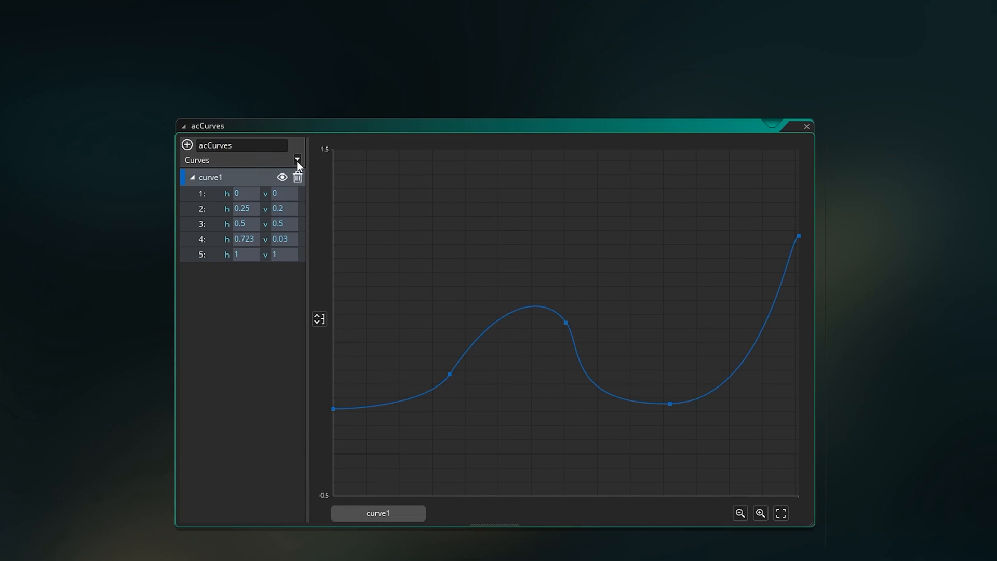
Apply the Expo then Quart preset to curve1 from the curve library and run the game.
{"action": "left_click", "coordinate": [297, 161]}
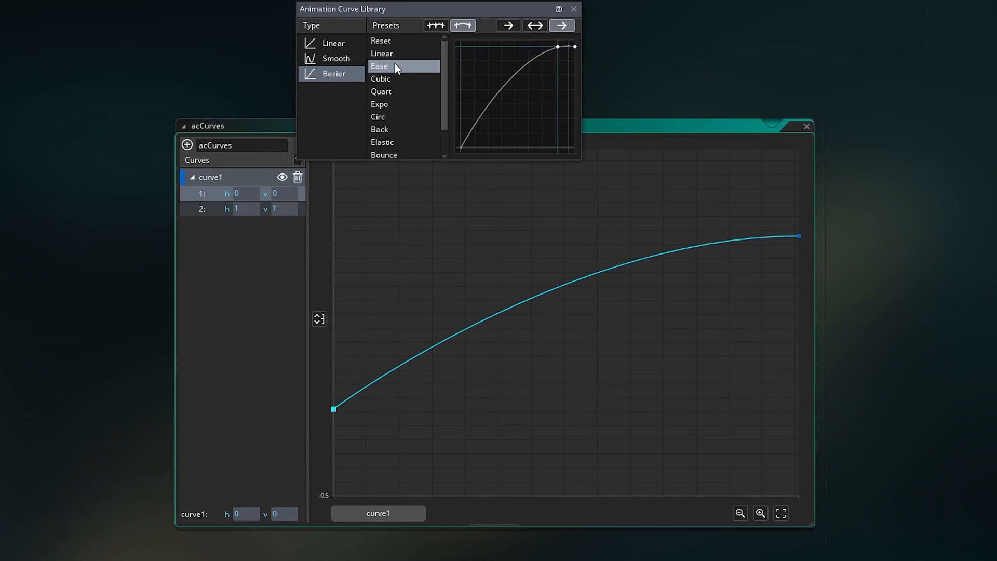
{"action": "left_click", "coordinate": [379, 104]}
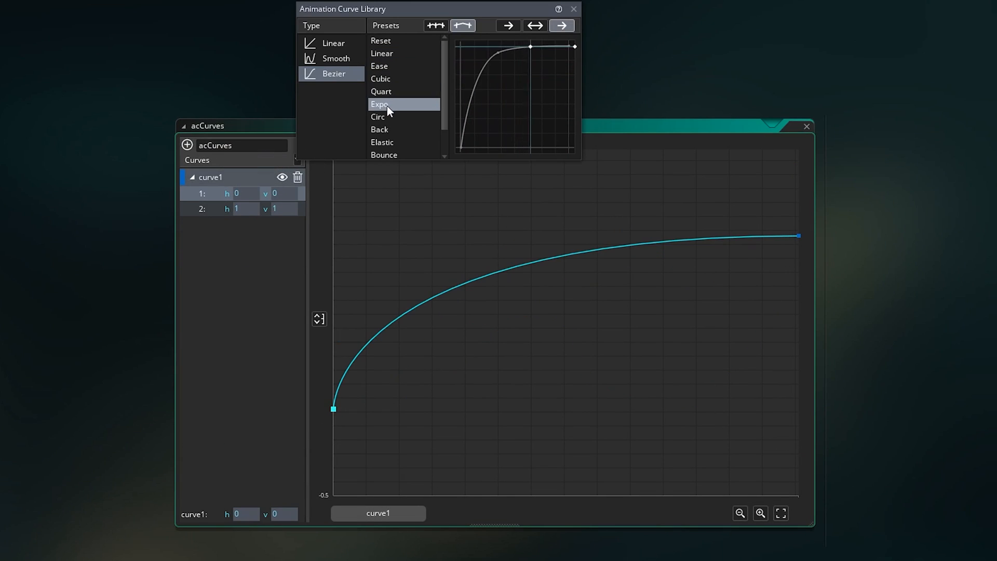
{"action": "left_click", "coordinate": [379, 104]}
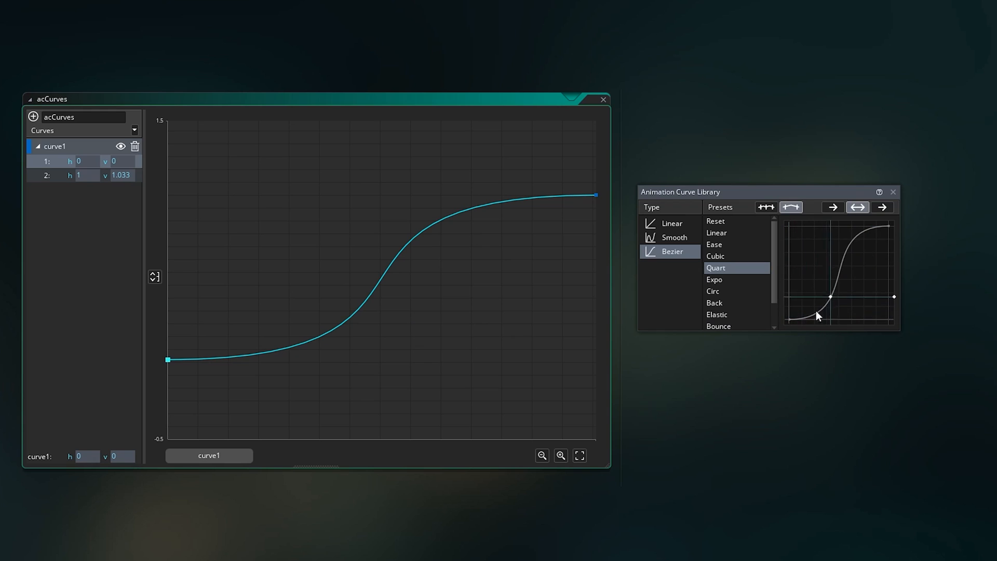
{"action": "left_click", "coordinate": [714, 303]}
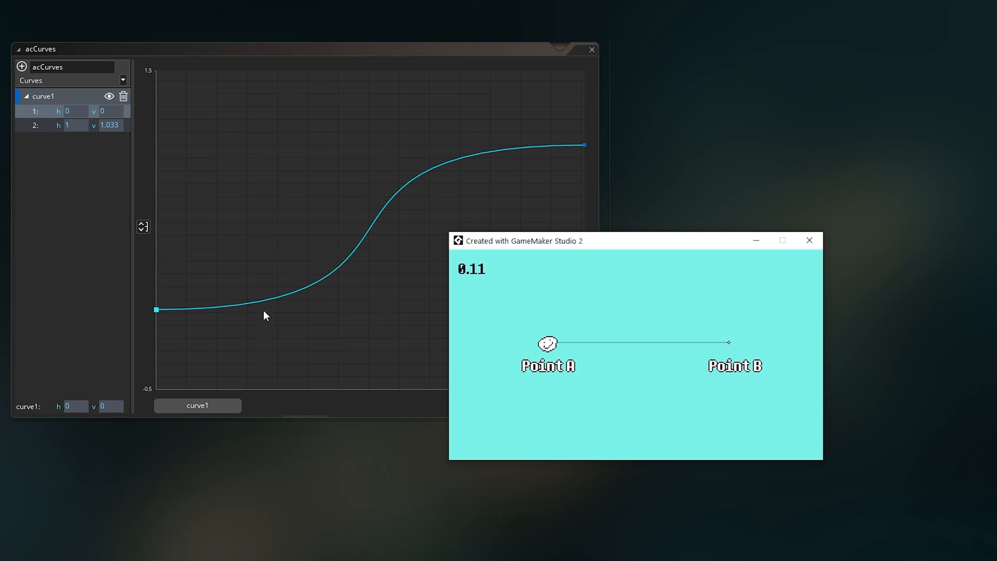
{"action": "mouse_move", "coordinate": [299, 229]}
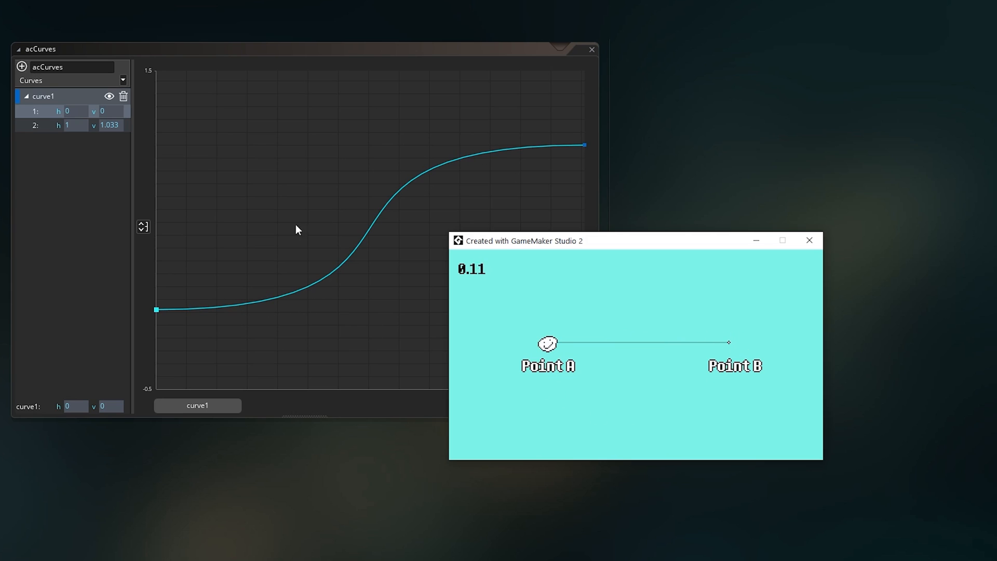
{"action": "mouse_move", "coordinate": [211, 233]}
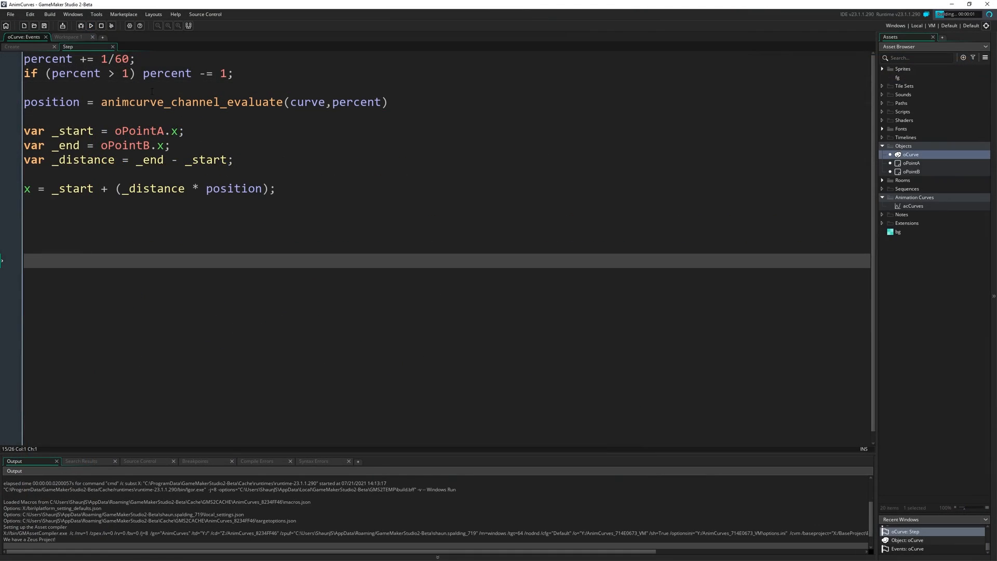
Run the game to watch the object ease to Point B, then close the game window.
{"action": "left_click", "coordinate": [91, 25]}
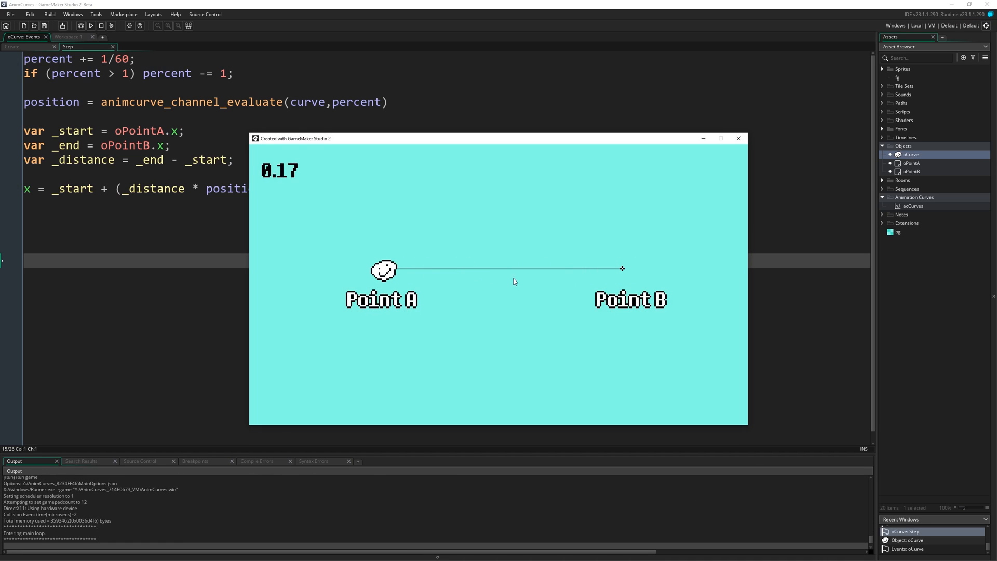
{"action": "mouse_move", "coordinate": [543, 281]}
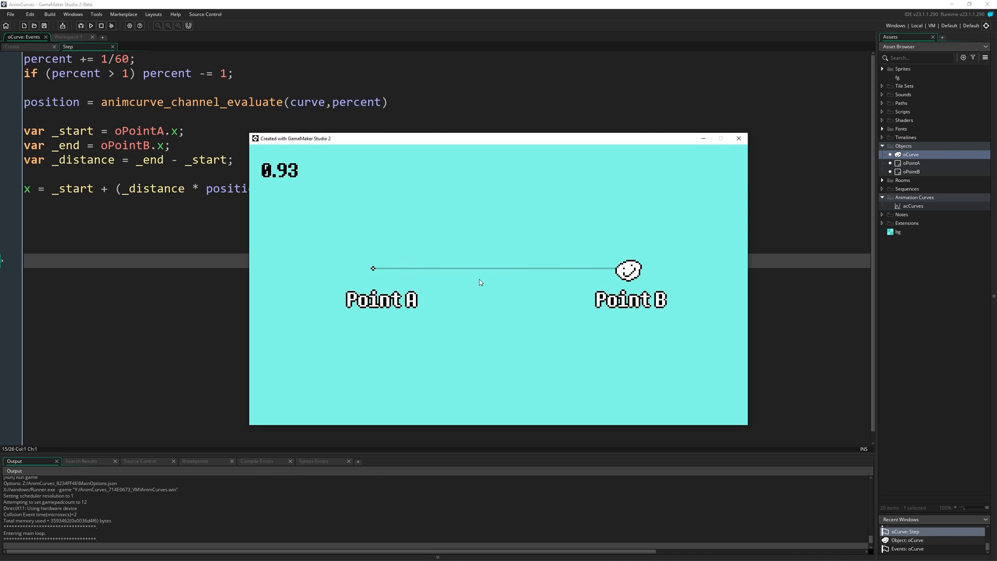
{"action": "left_click", "coordinate": [738, 138]}
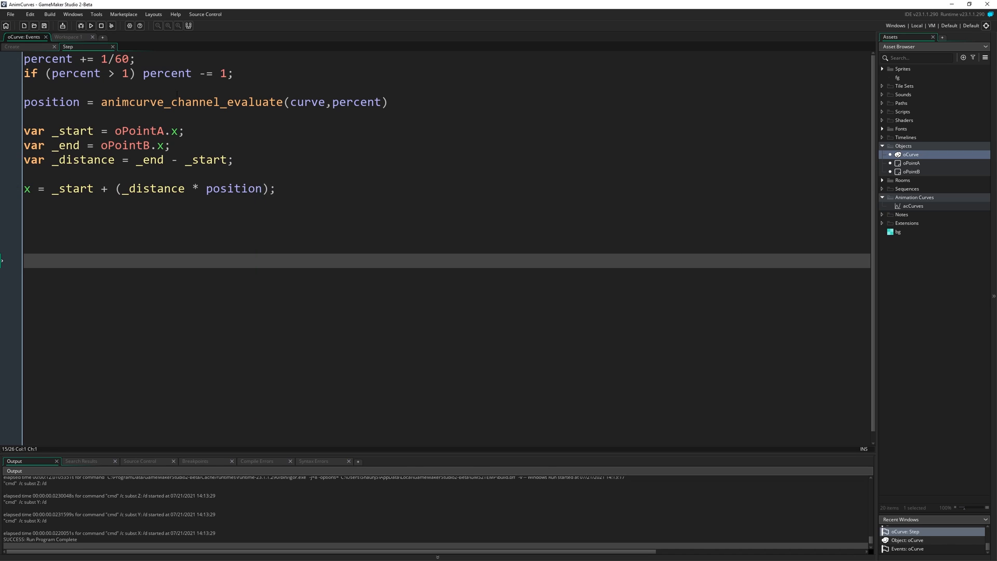
Change the percent increment to 1/120 in the Step event and run the game again.
{"action": "type", "text": "120"}
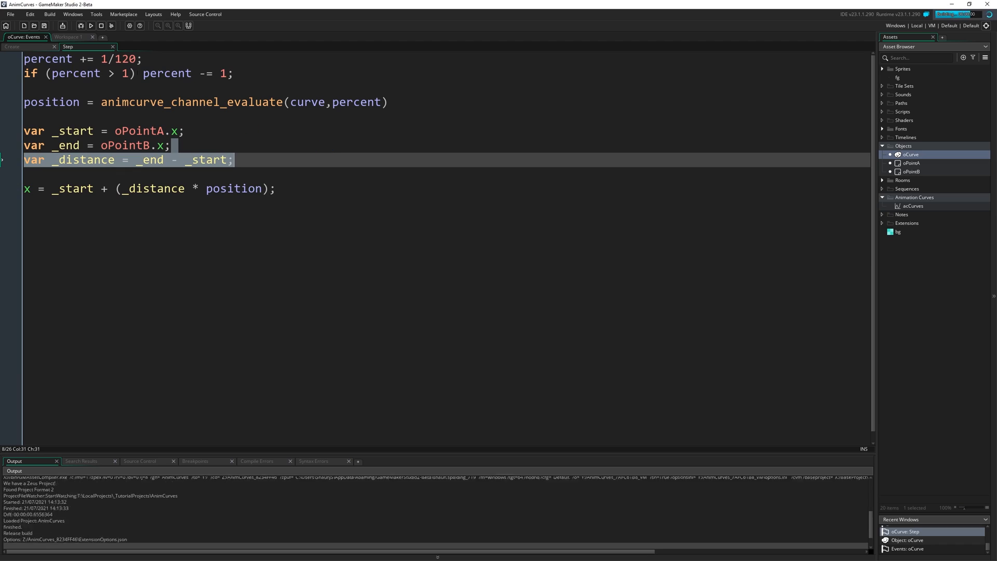
{"action": "left_click", "coordinate": [90, 25]}
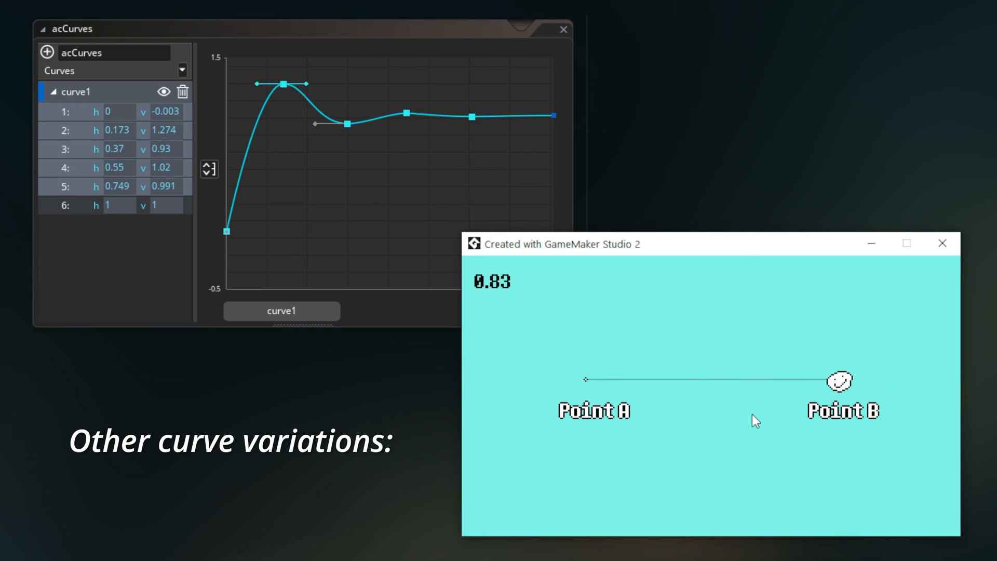
{"action": "mouse_move", "coordinate": [762, 435]}
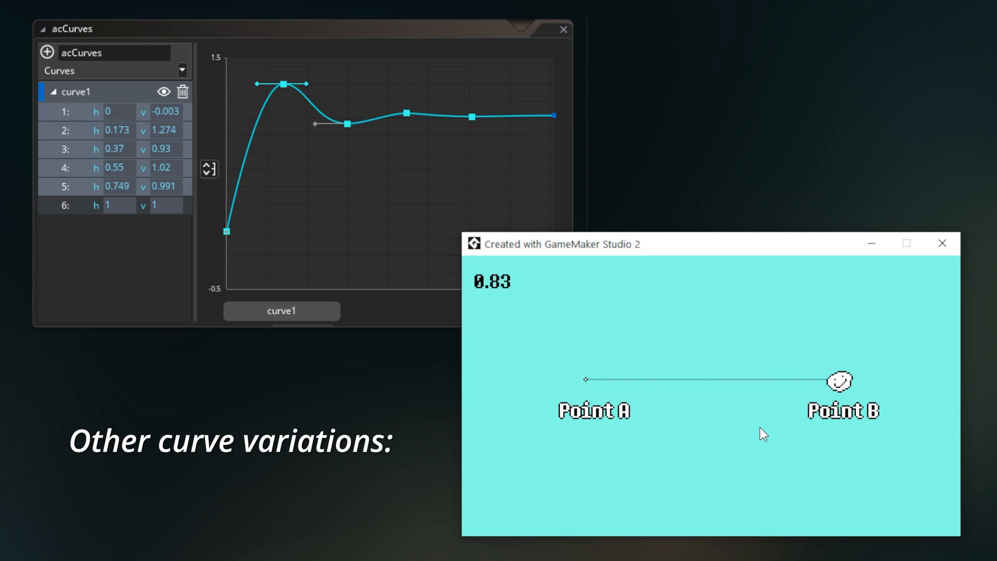